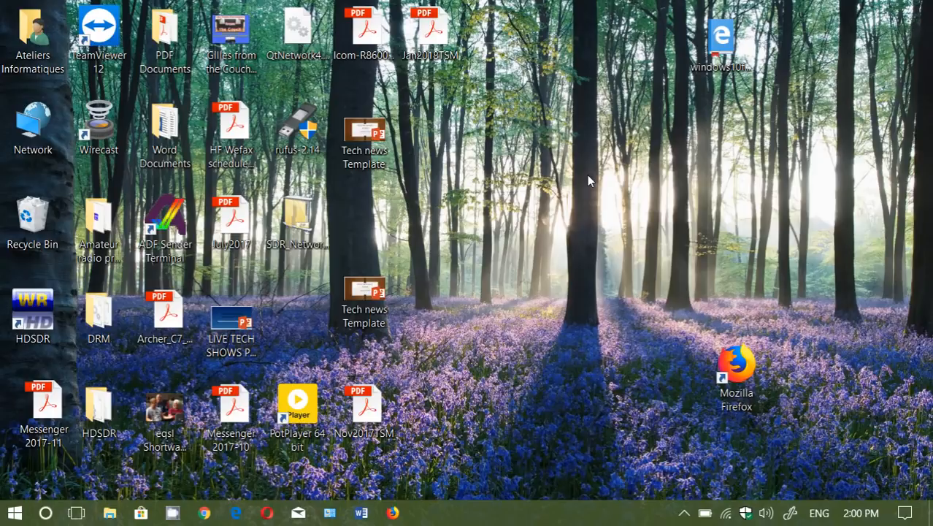
mouse_move(907, 514)
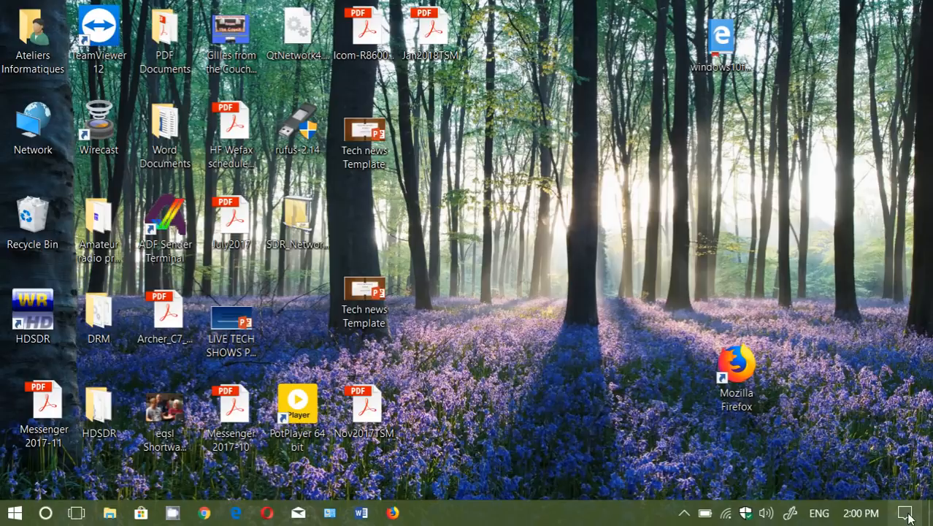
Open Windows Settings from Action Center and reach the Cortana Talk to Cortana page
left_click(905, 512)
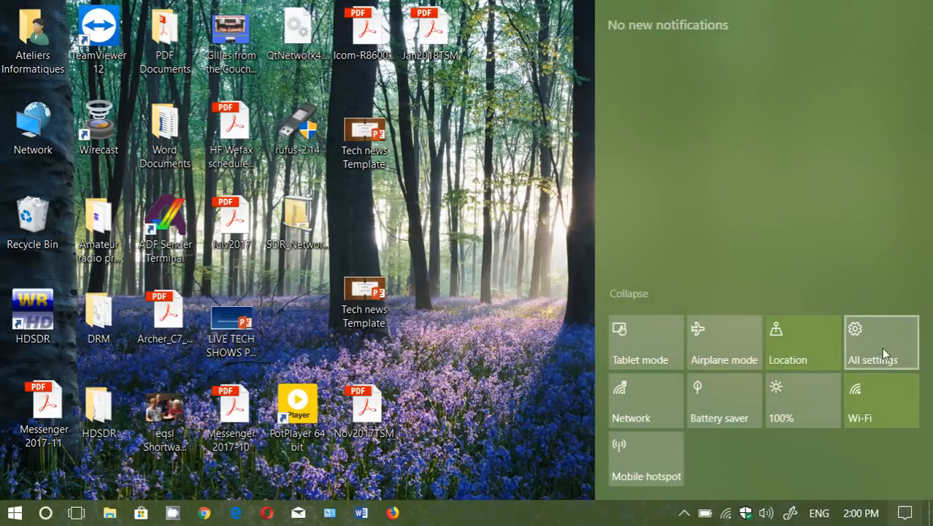
left_click(880, 343)
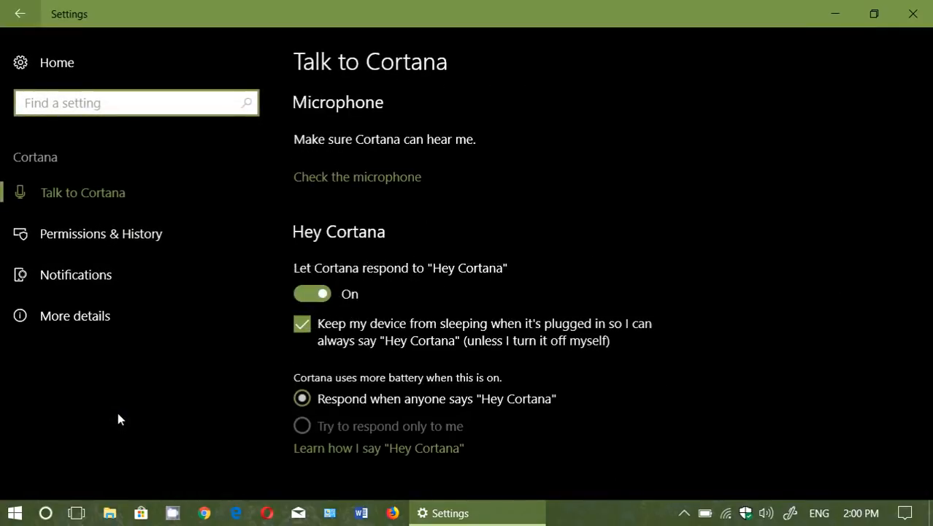
mouse_move(153, 274)
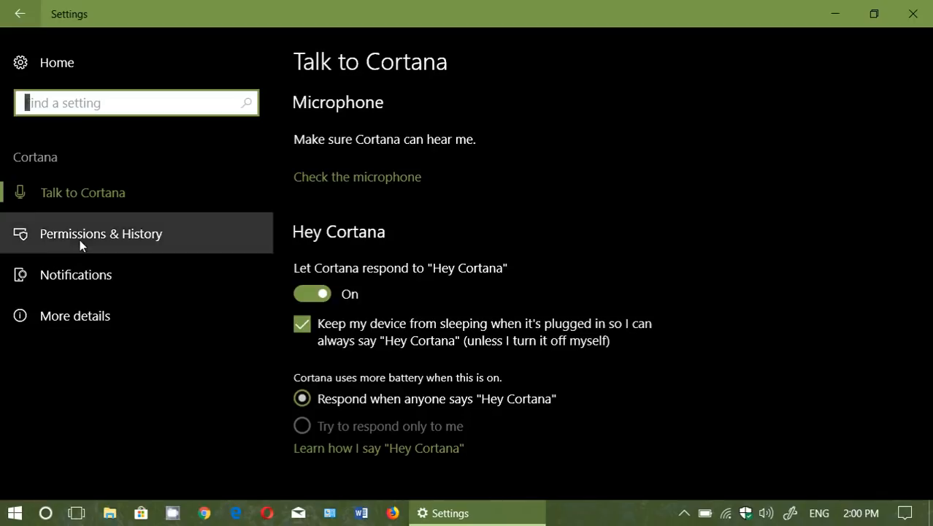
On Permissions & History, open 'Change what Cortana knows about me in the cloud' and read it
left_click(100, 233)
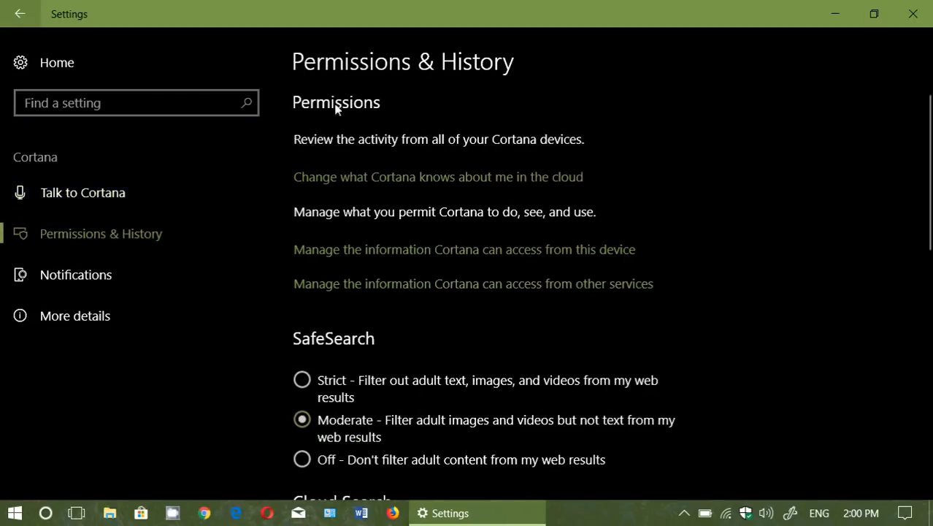
mouse_move(412, 181)
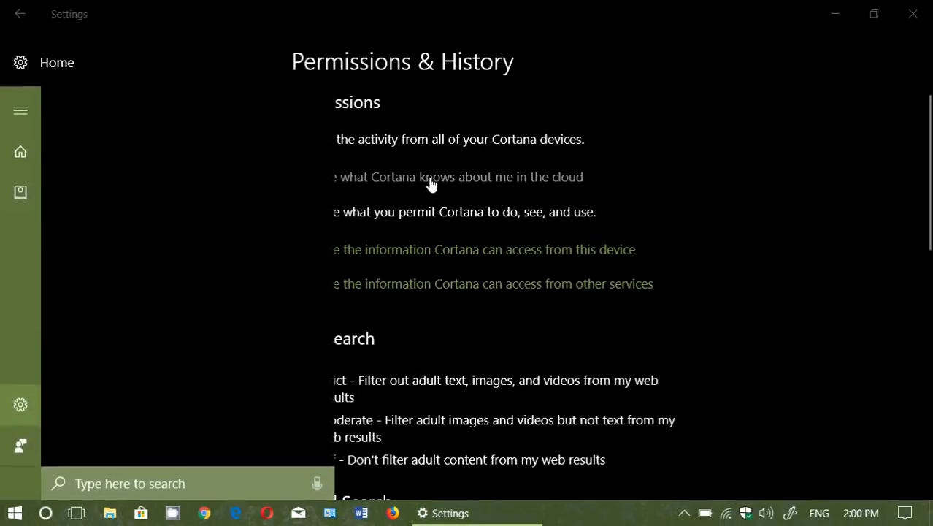
left_click(459, 177)
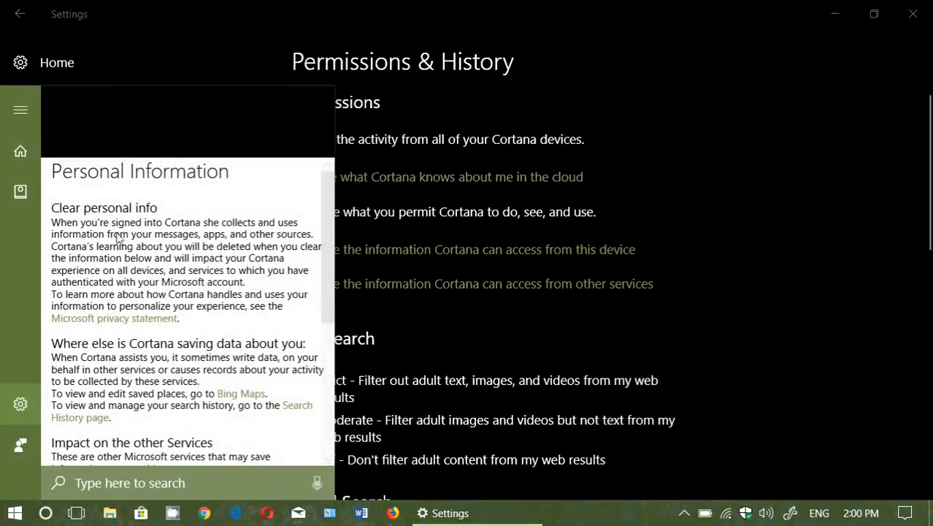
scroll("down", 3)
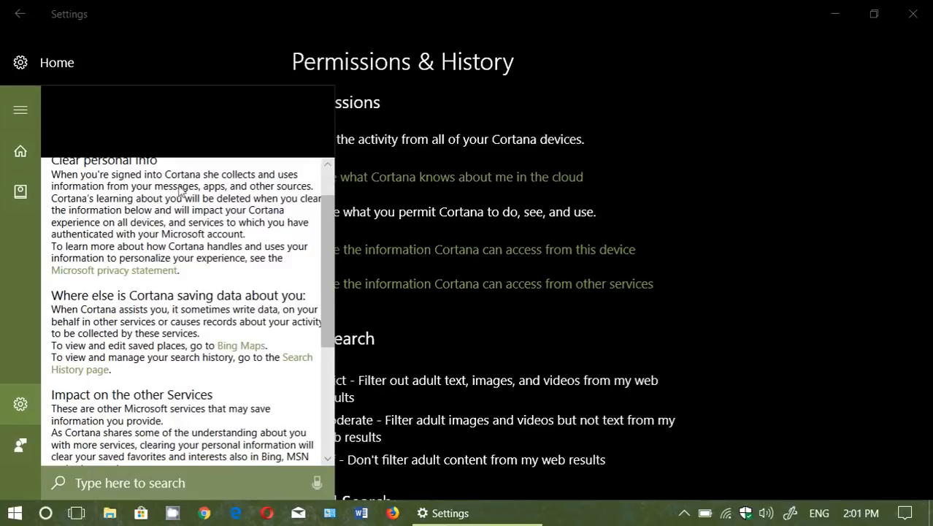
scroll("down", 3)
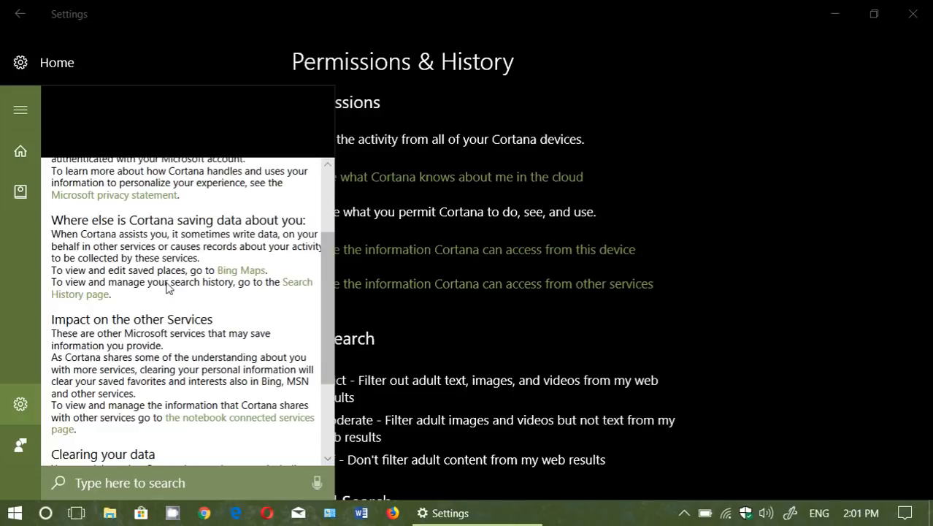
mouse_move(292, 315)
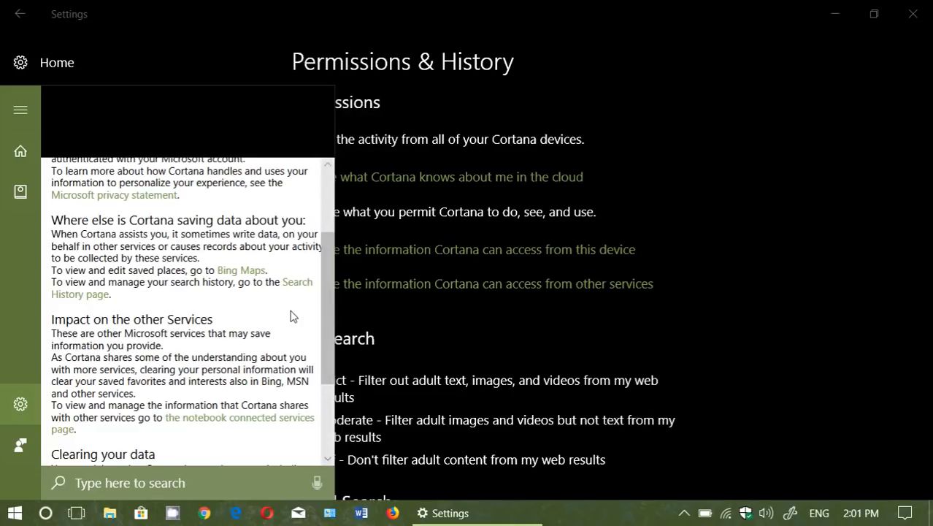
mouse_move(285, 291)
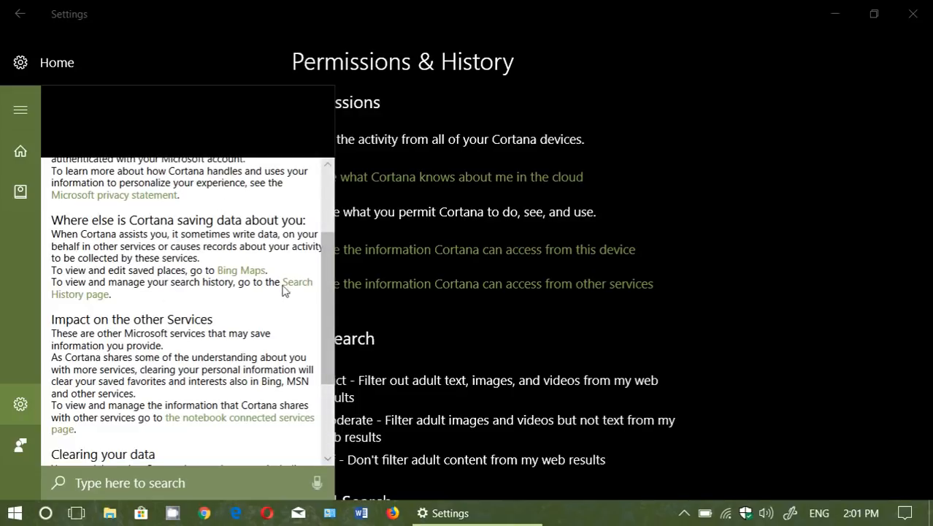
mouse_move(295, 287)
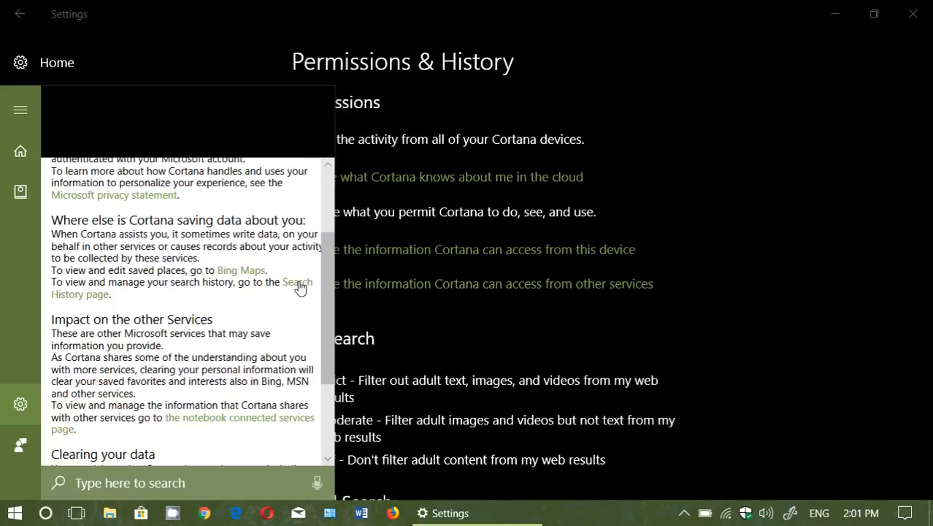
Open the linked Search History page in Microsoft Edge
left_click(296, 281)
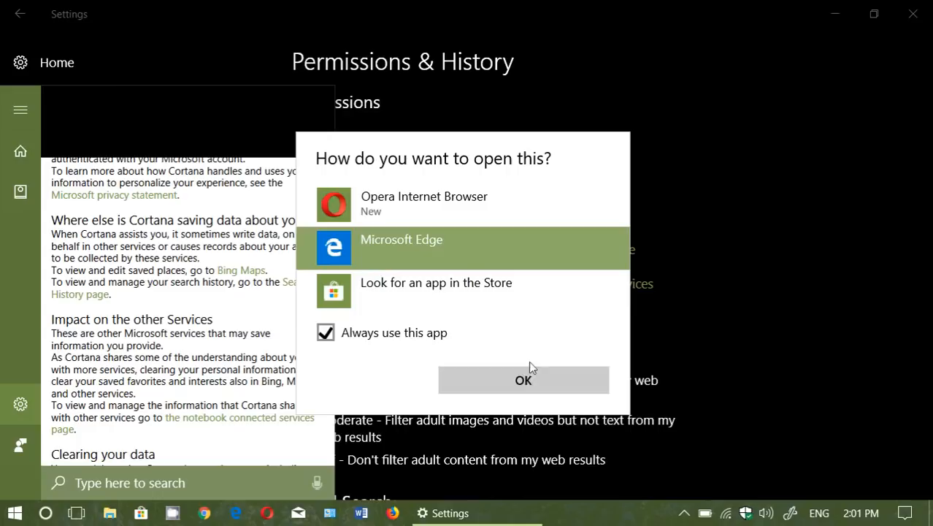
left_click(524, 380)
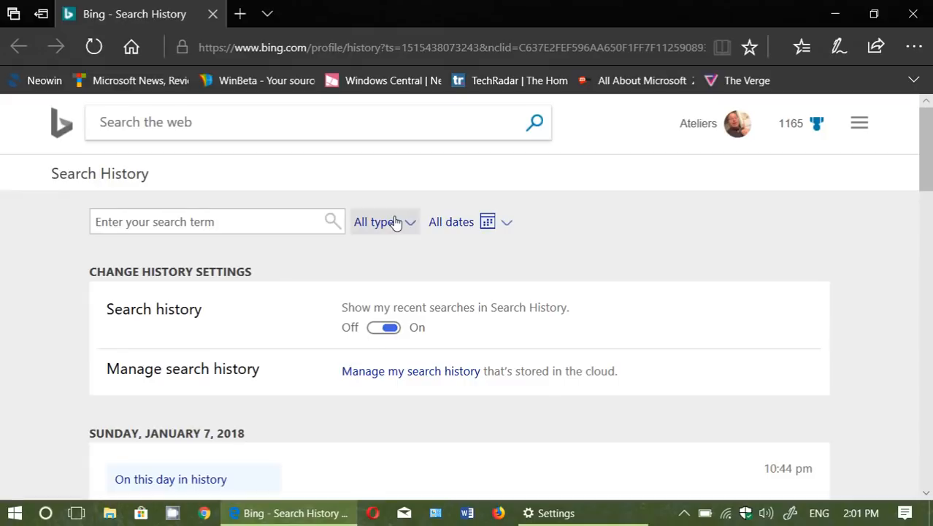
mouse_move(598, 264)
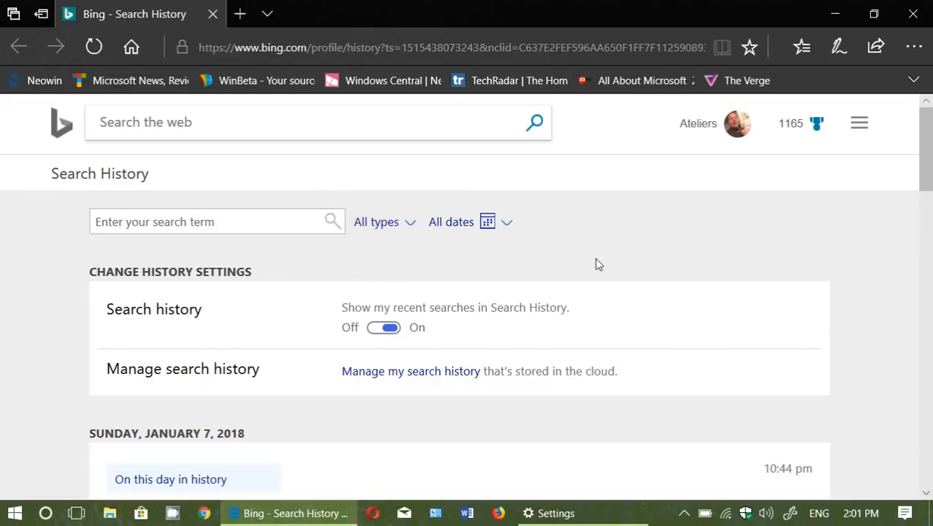
mouse_move(203, 455)
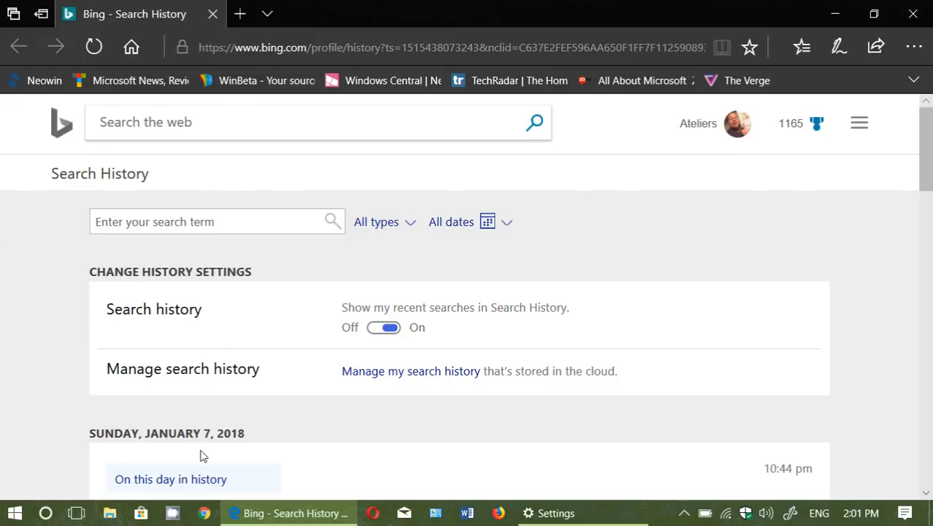
mouse_move(471, 450)
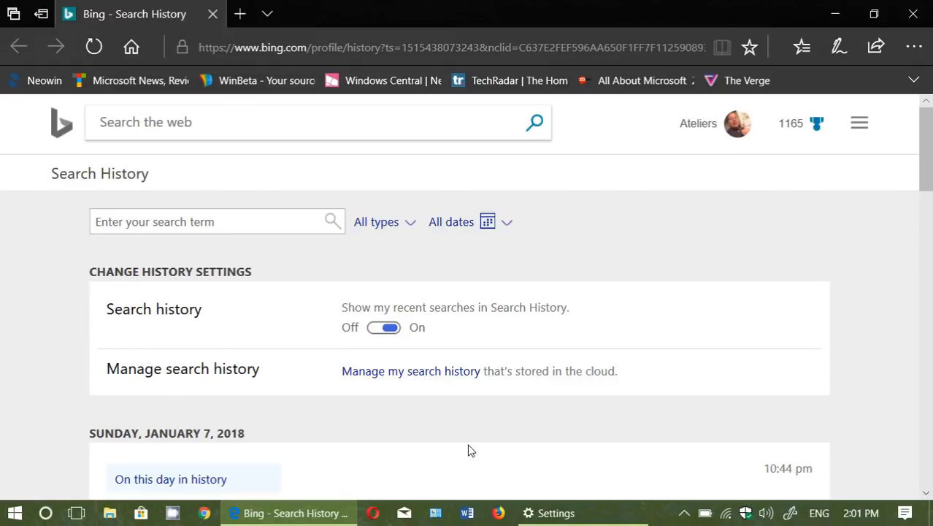
mouse_move(351, 410)
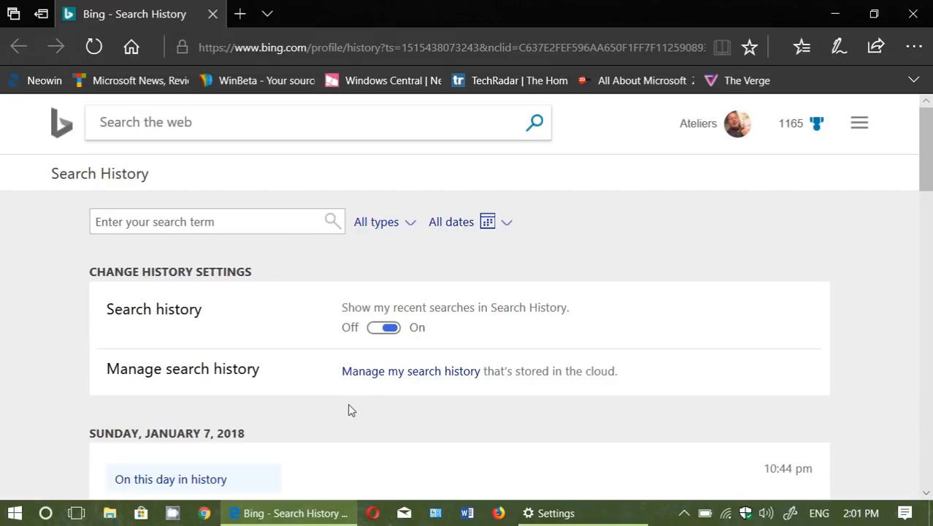
Browse the Sunday, January 7, 2018 searches, then return to the history settings
scroll("down", 3)
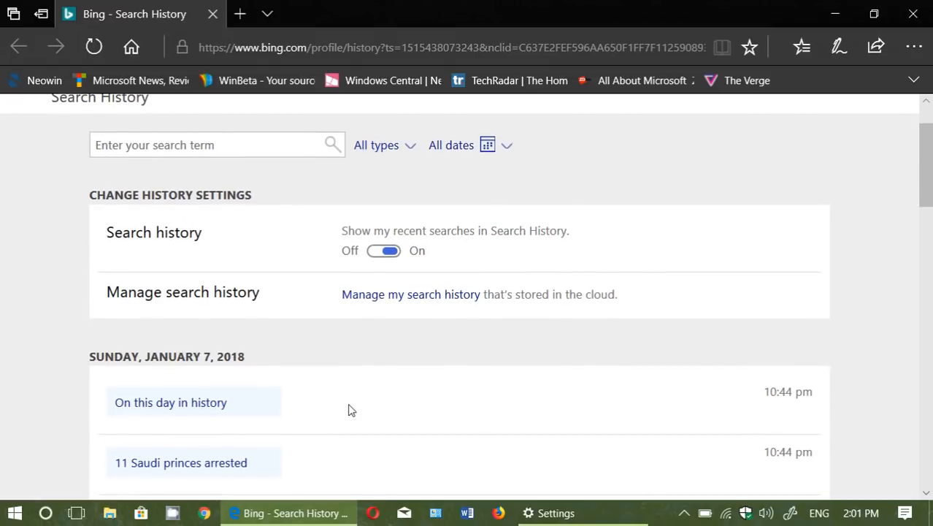
scroll("down", 3)
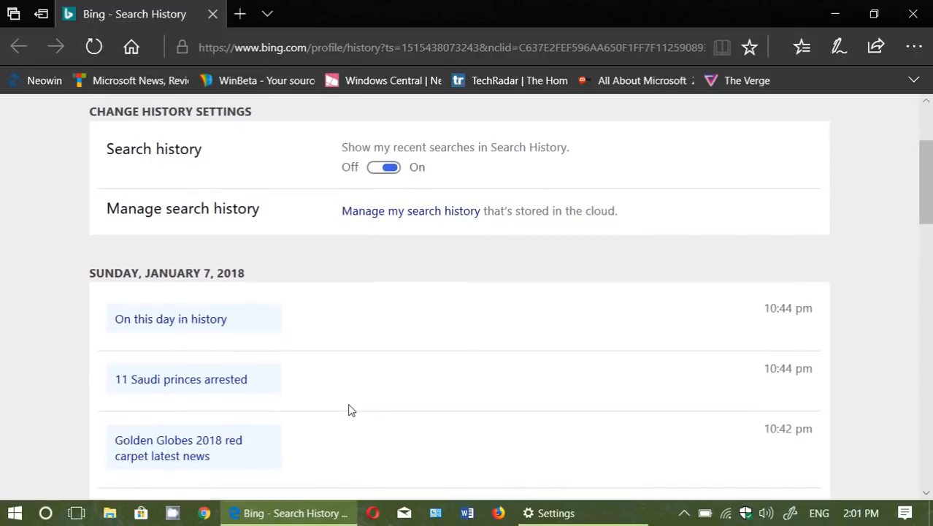
mouse_move(373, 380)
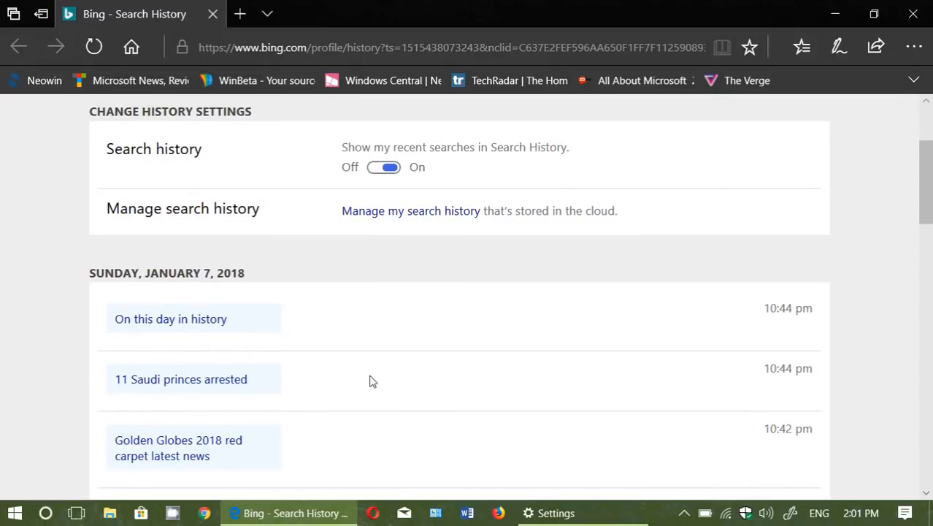
mouse_move(393, 363)
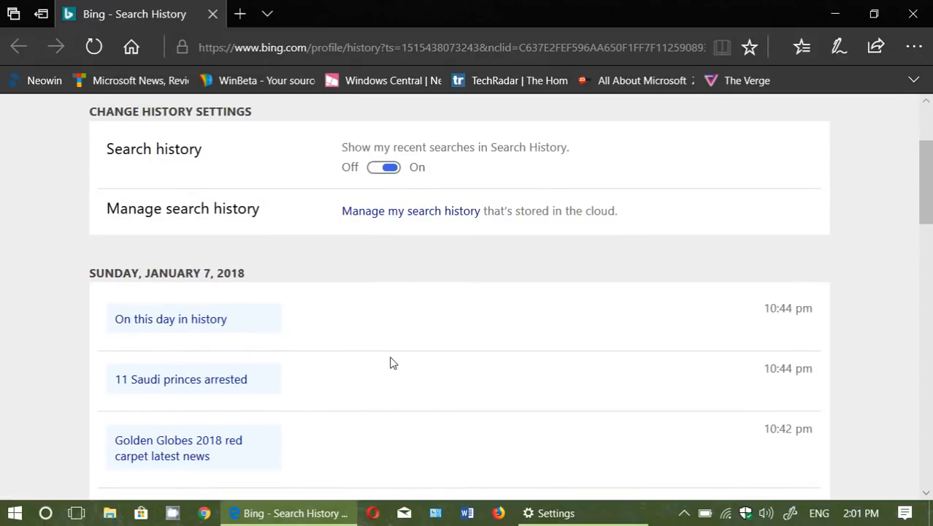
mouse_move(296, 373)
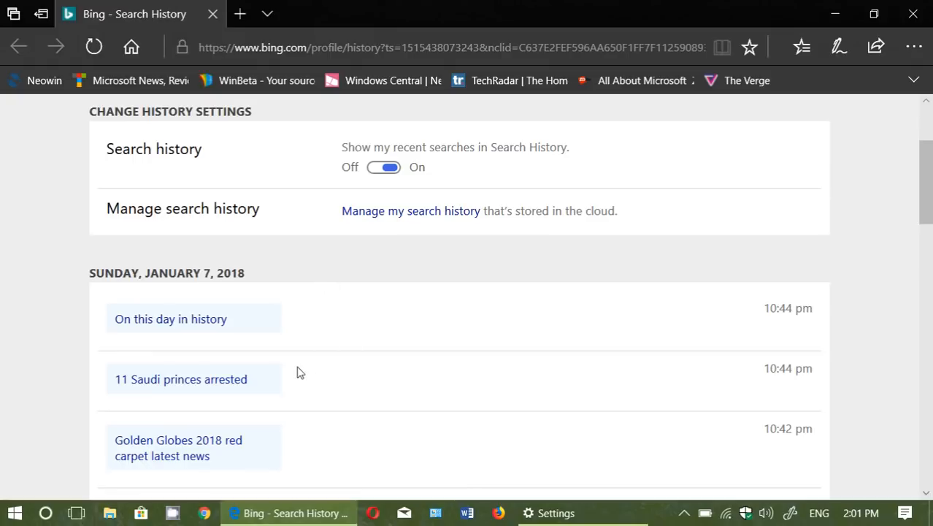
mouse_move(209, 290)
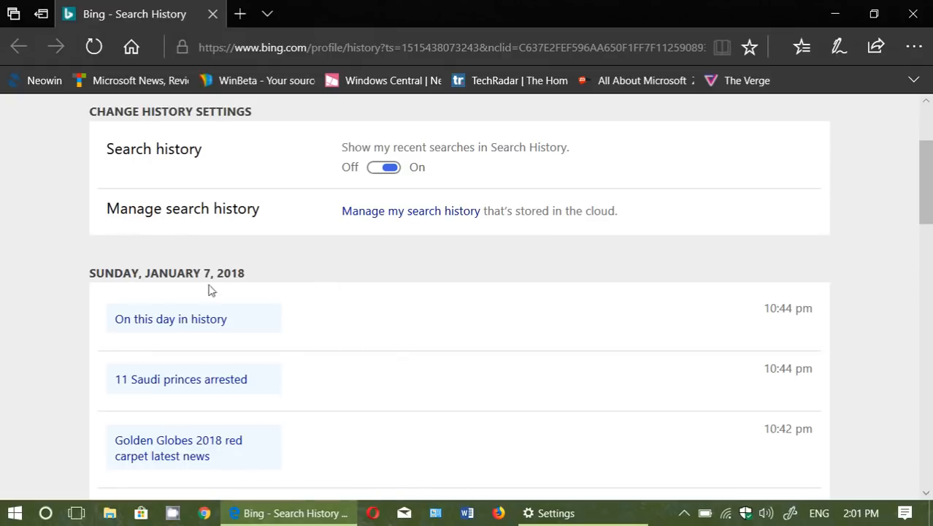
scroll("up", 3)
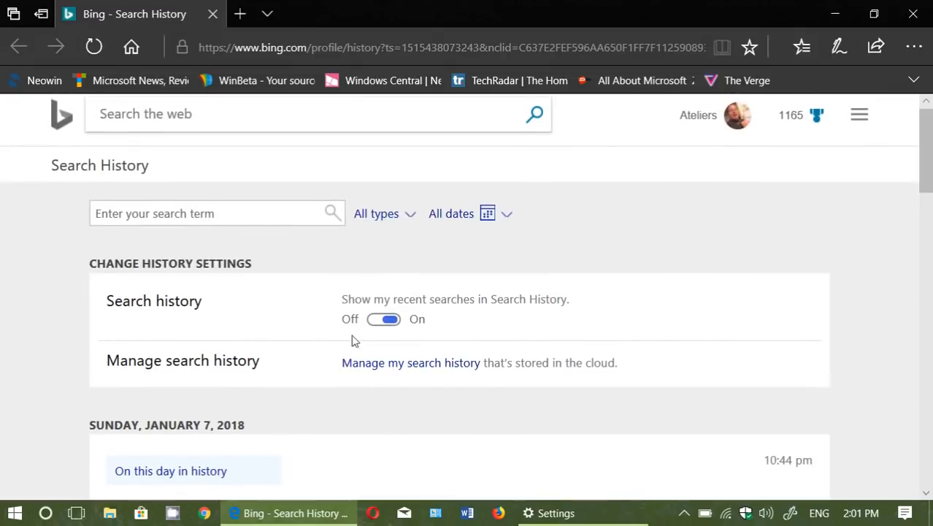
mouse_move(431, 368)
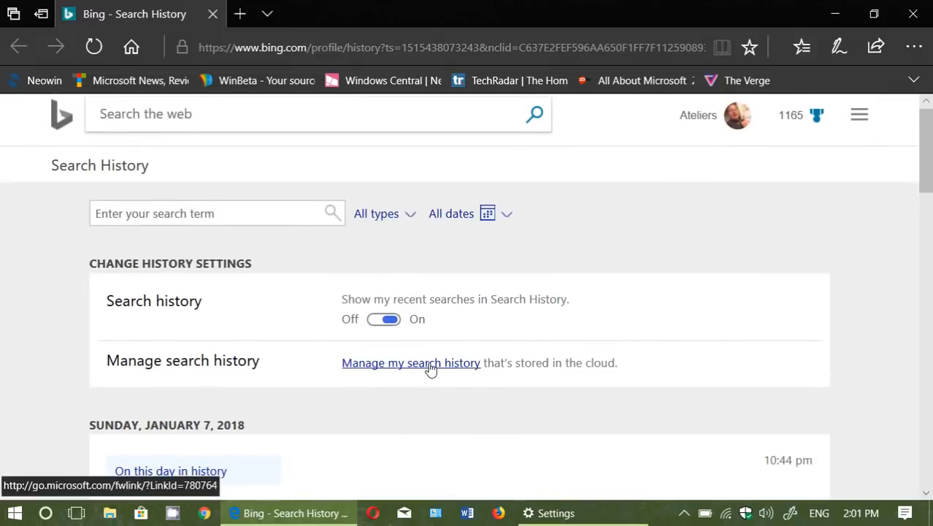
mouse_move(383, 336)
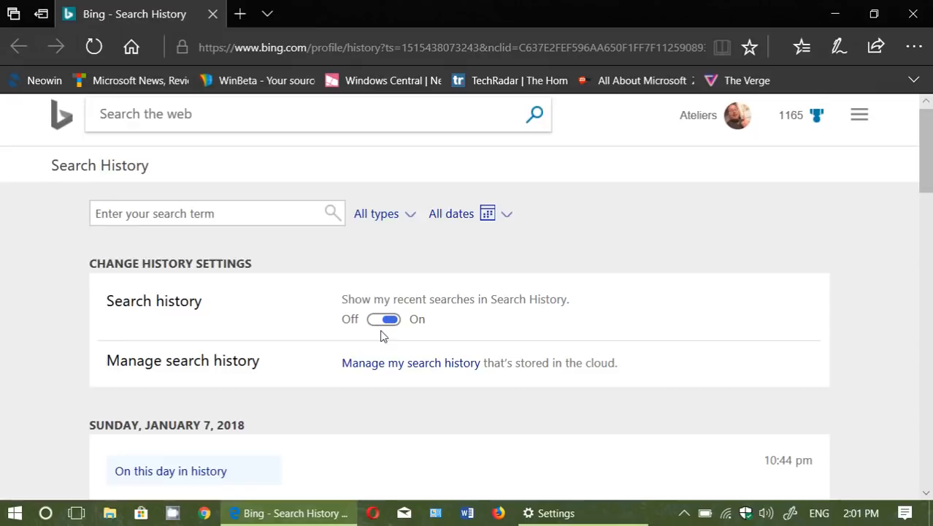
mouse_move(405, 433)
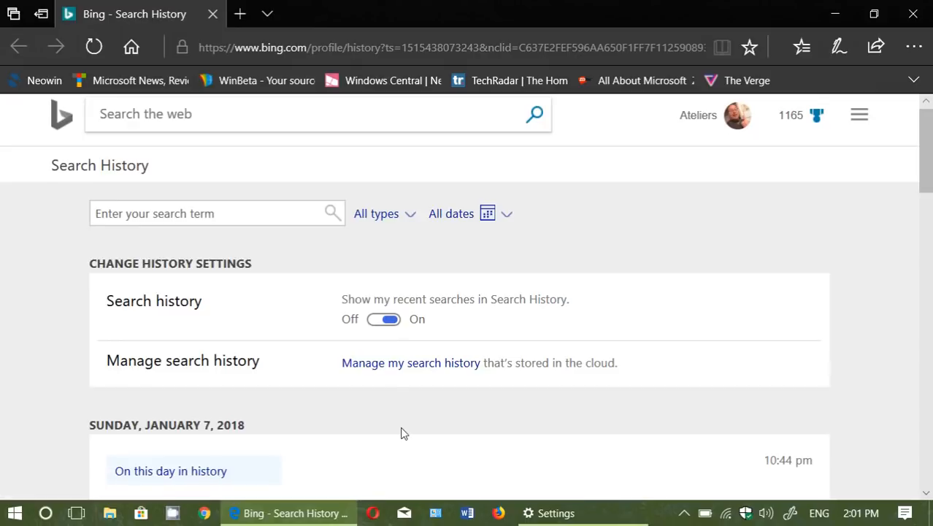
mouse_move(576, 169)
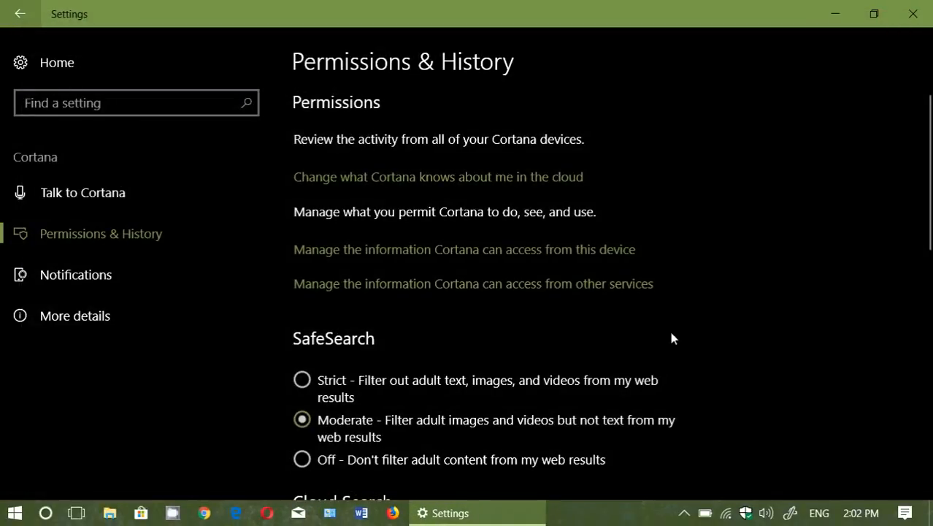
mouse_move(154, 246)
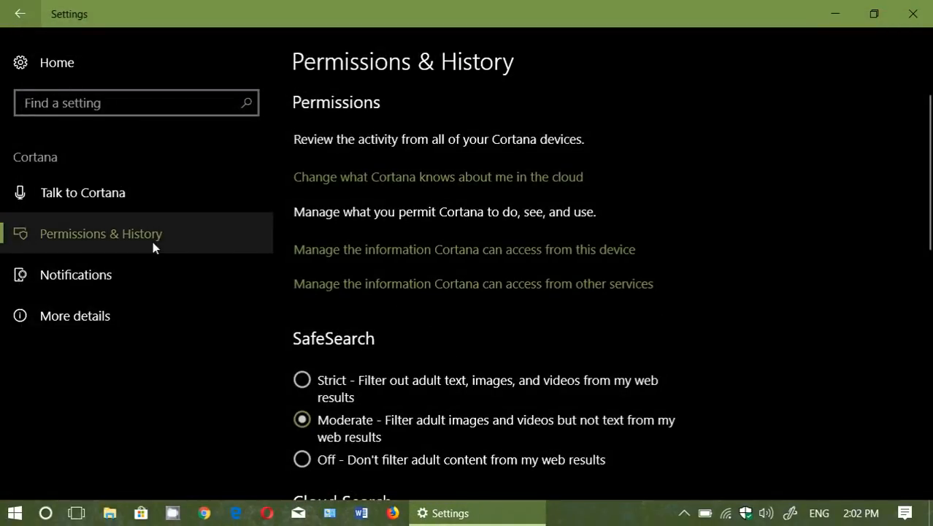
mouse_move(405, 177)
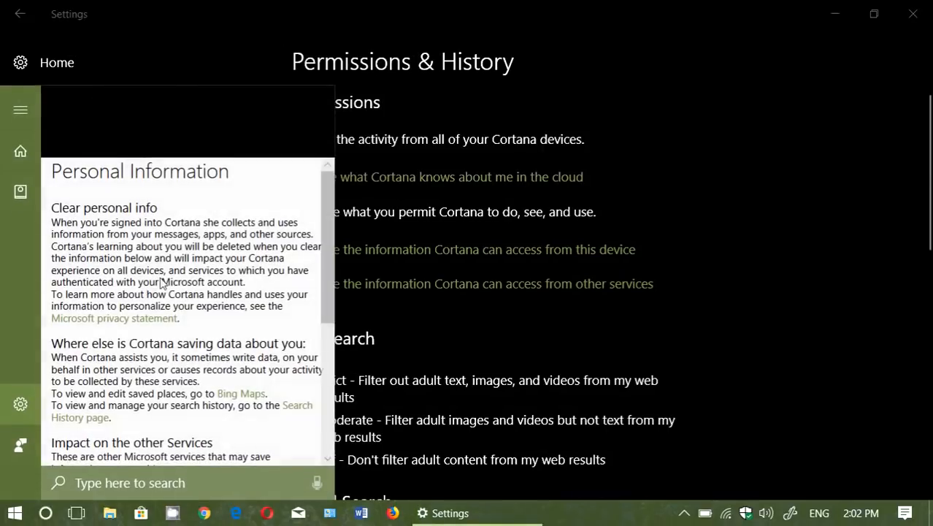
Scroll the Personal Information panel down to the Clearing your data section
scroll("down", 3)
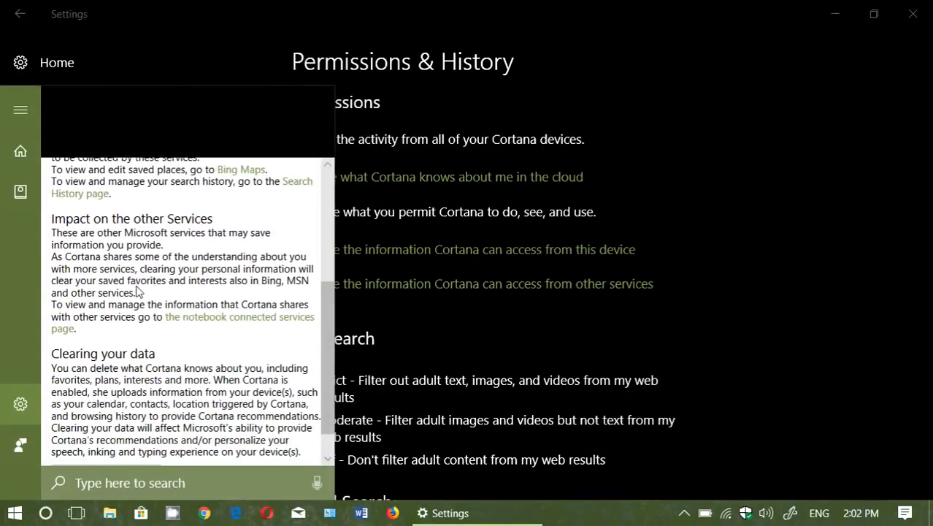
scroll("down", 3)
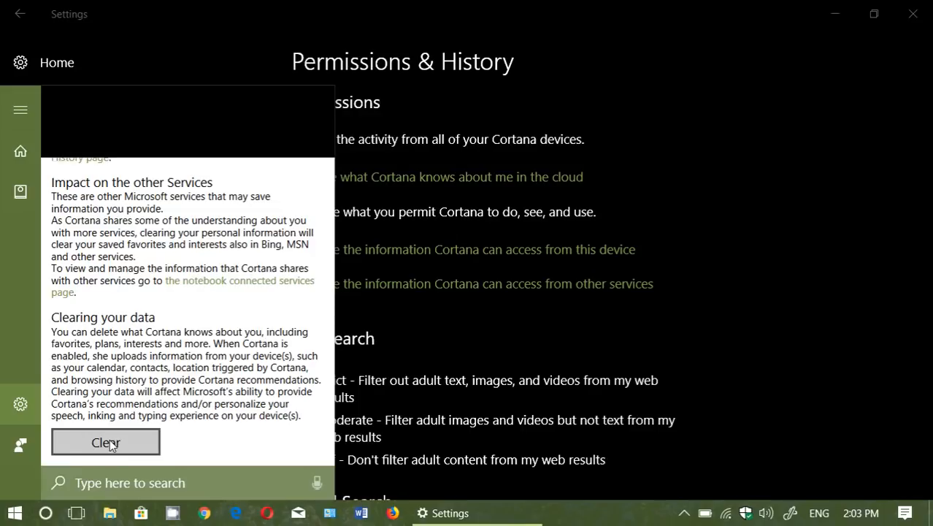
mouse_move(373, 370)
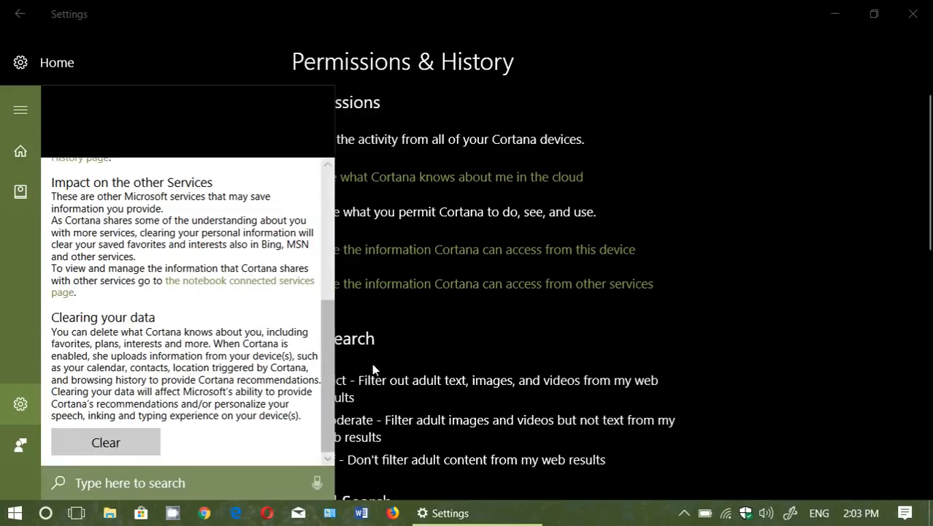
mouse_move(806, 272)
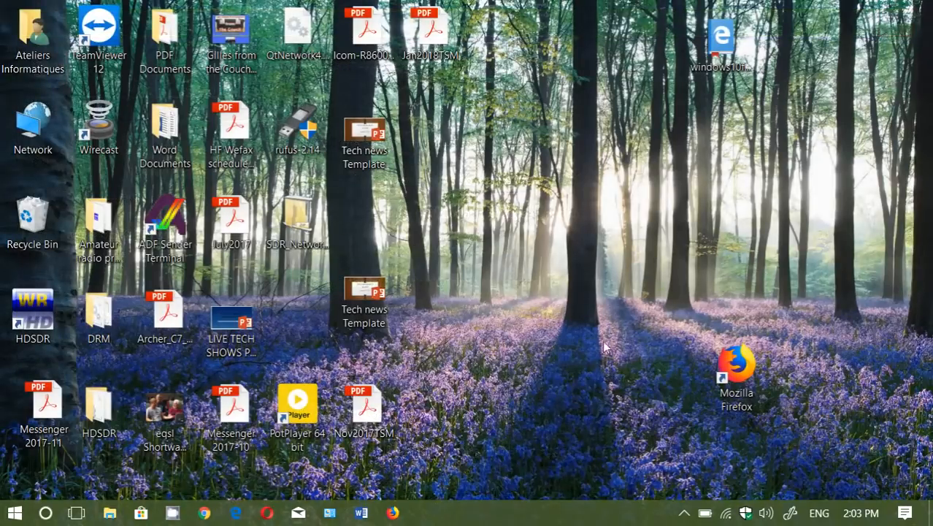
mouse_move(594, 375)
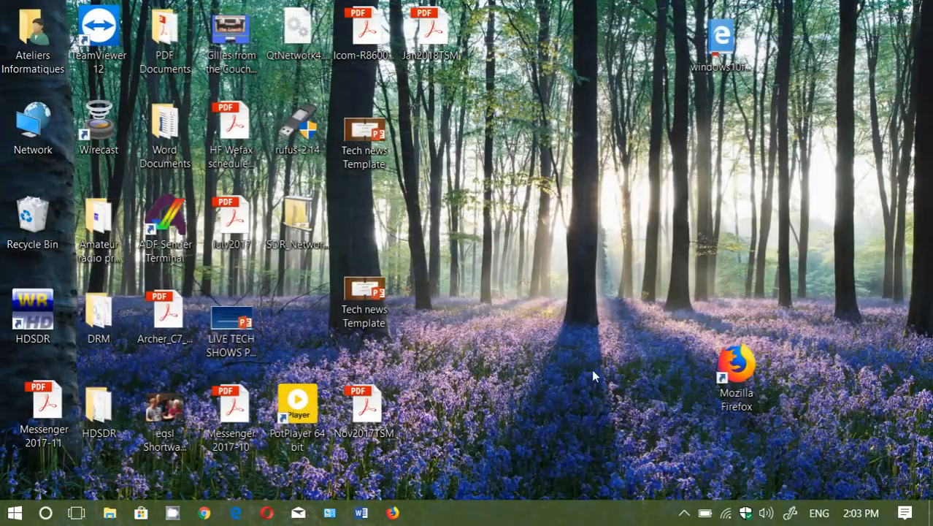